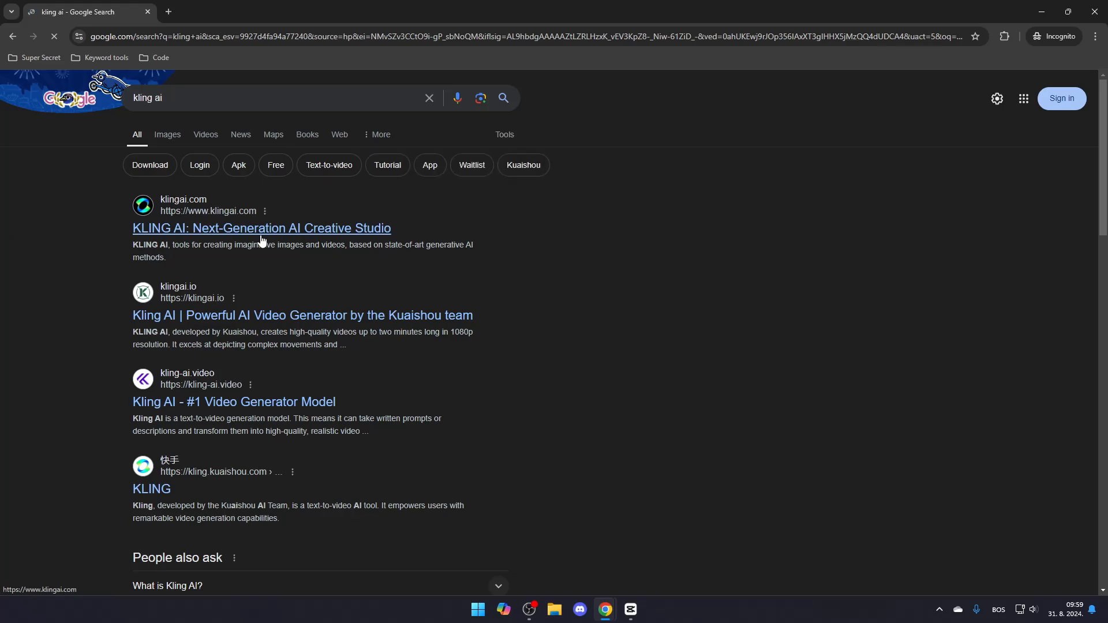
# Sign in to the Kling AI account so the home page shows the 66-credit balance.
pyautogui.click(260, 227)
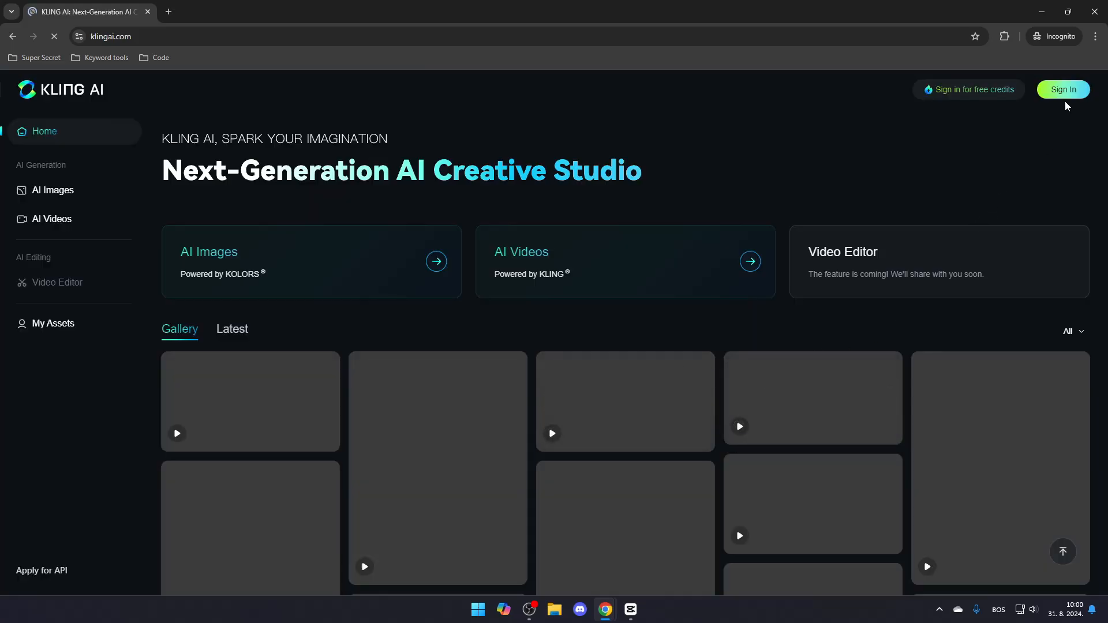
pyautogui.click(1063, 90)
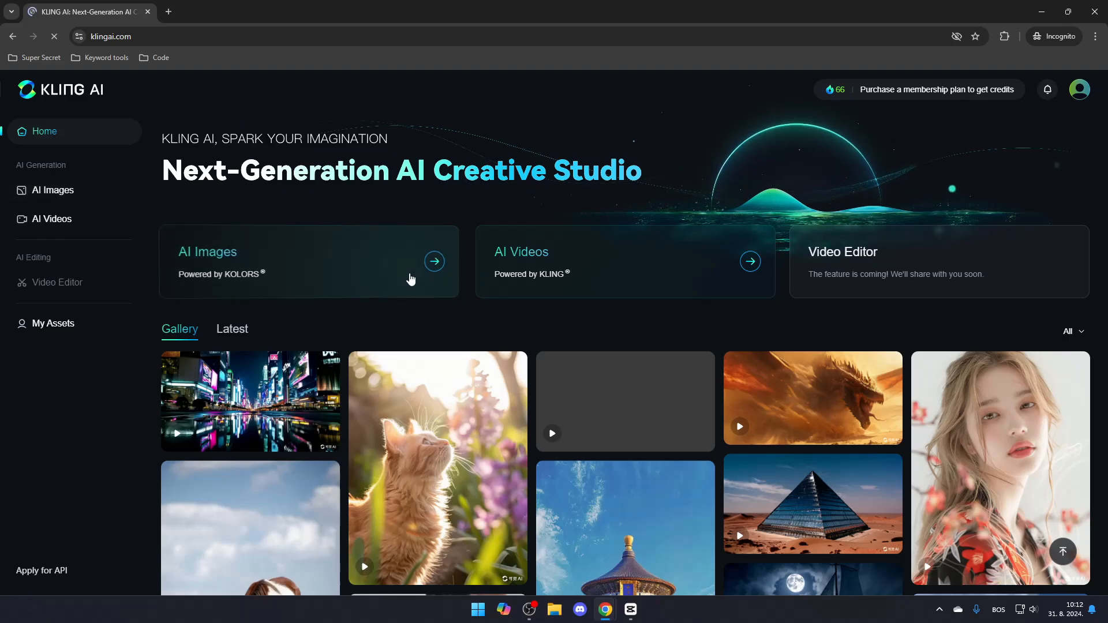
# Enter the AI Images generator with an empty prompt, 1:1 ratio and four images.
pyautogui.click(433, 261)
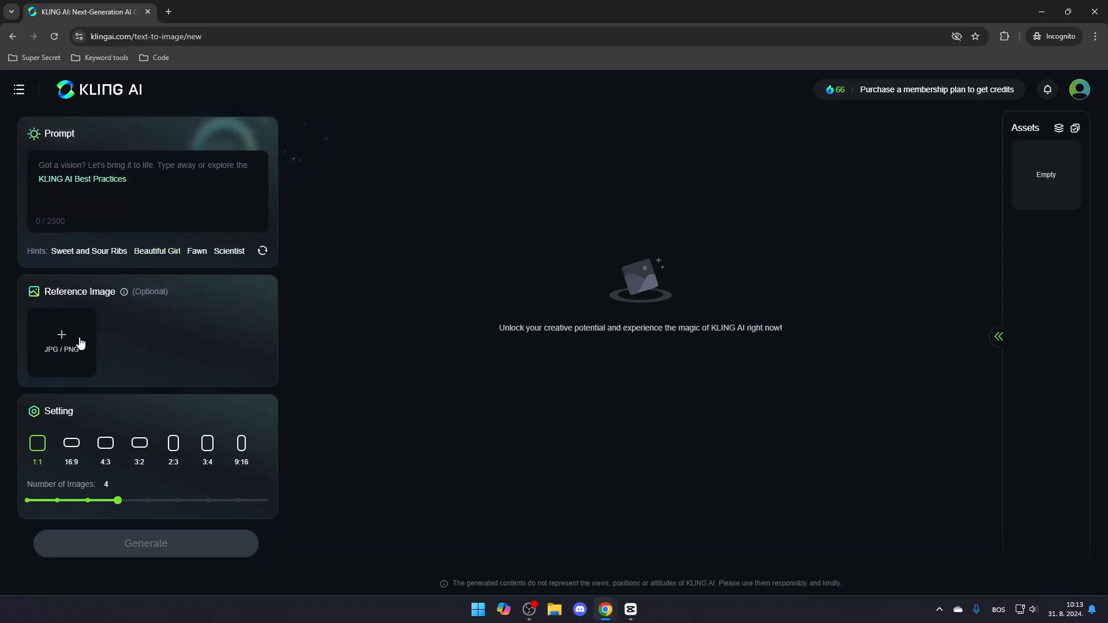
pyautogui.moveTo(125, 292)
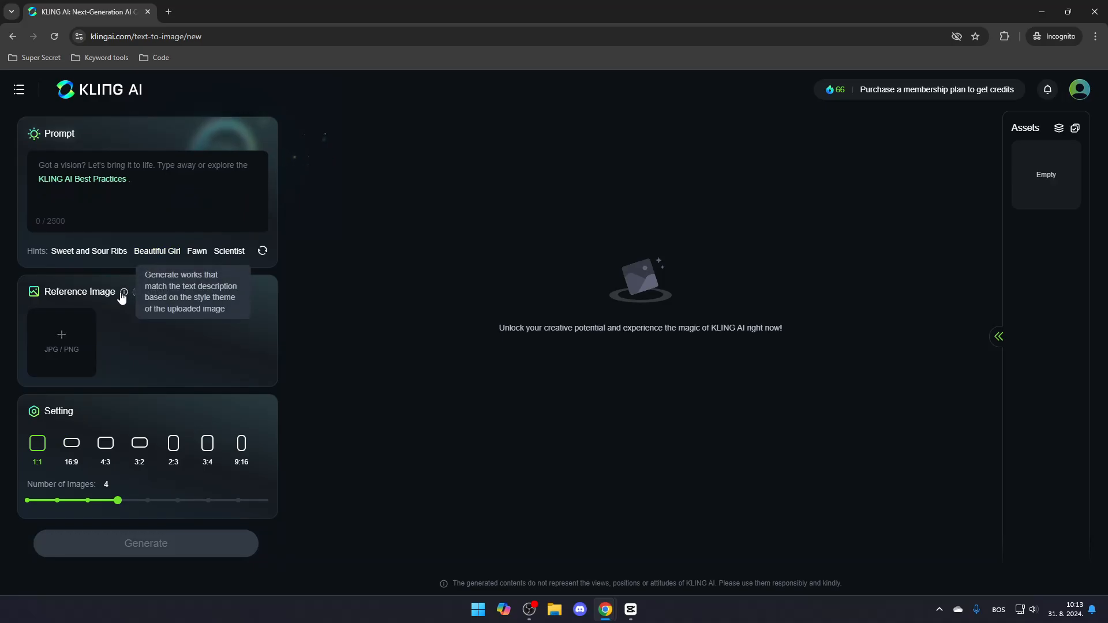
pyautogui.moveTo(122, 294)
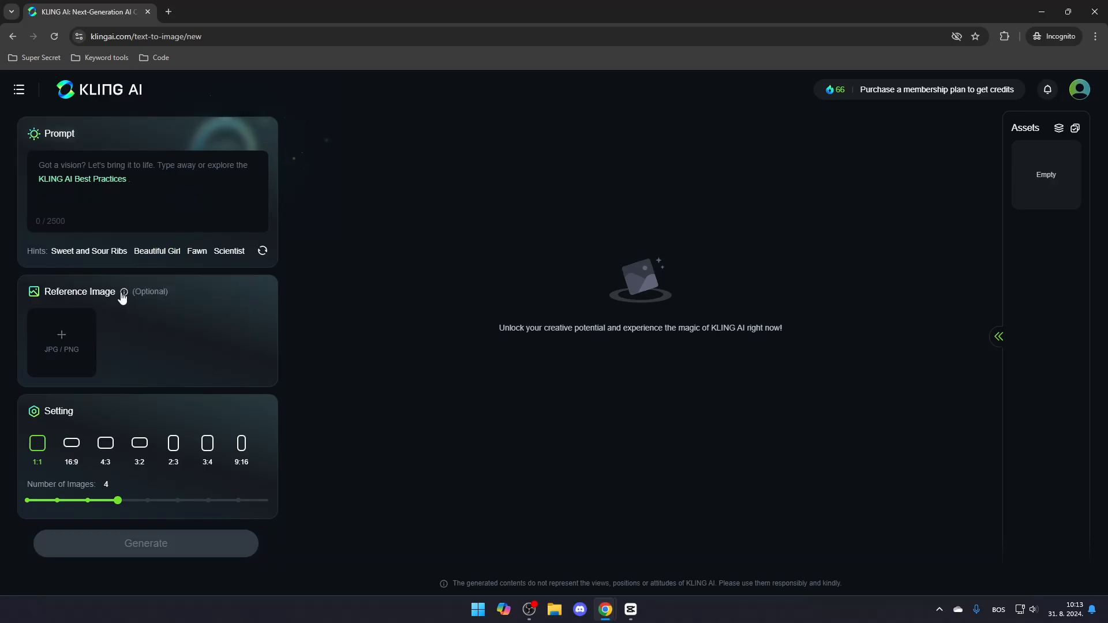
pyautogui.moveTo(71, 443)
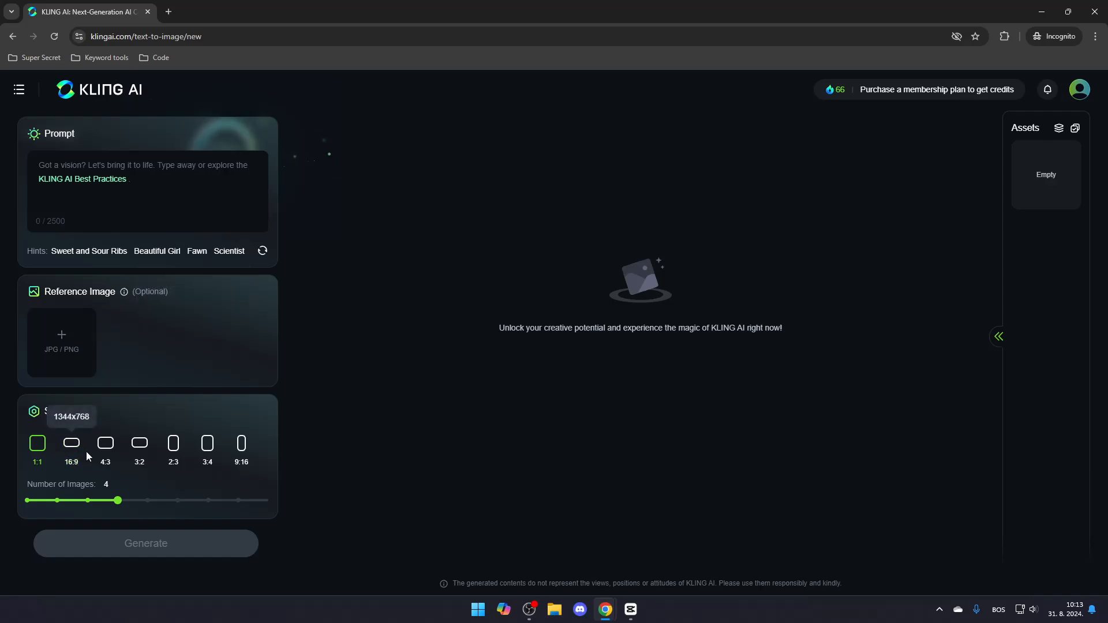
pyautogui.moveTo(247, 409)
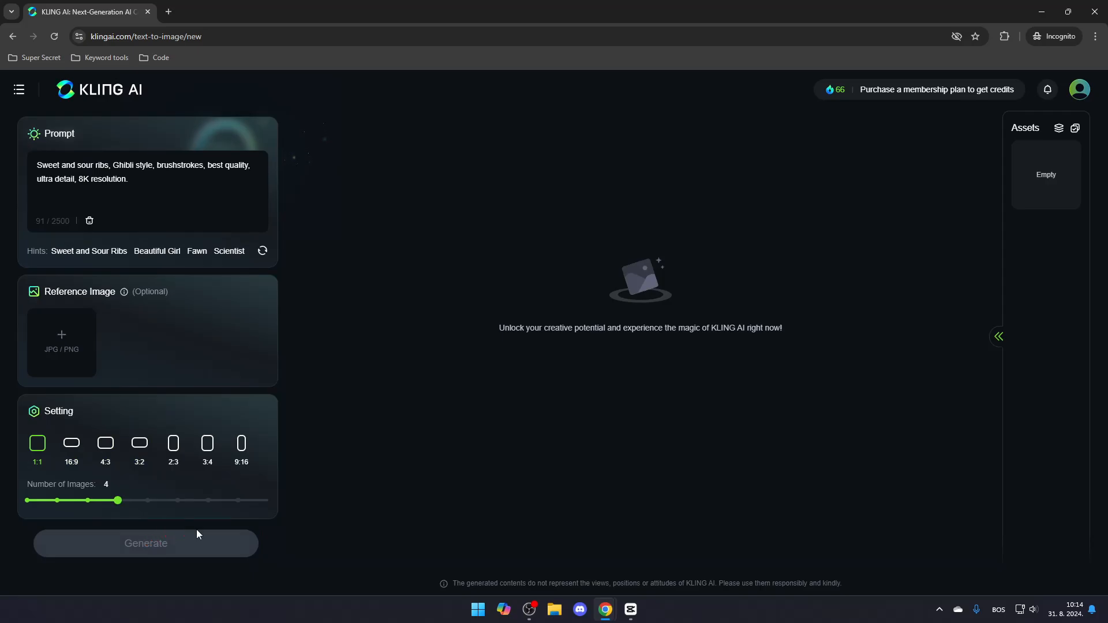
# Generate four 1:1 Ghibli-style sweet and sour ribs images from the entered prompt.
pyautogui.click(145, 543)
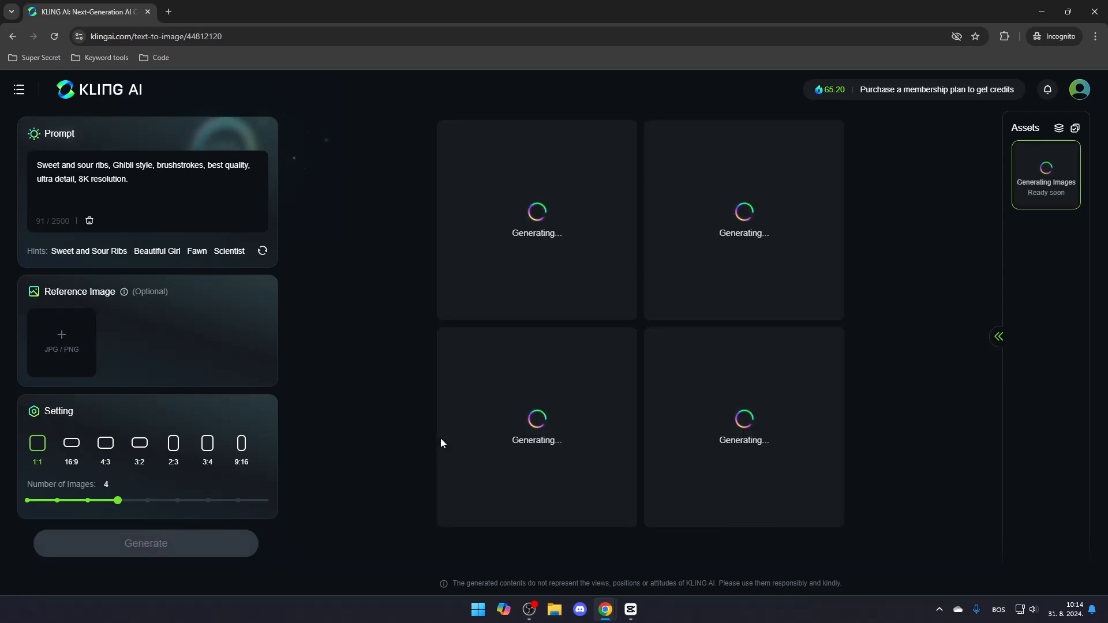